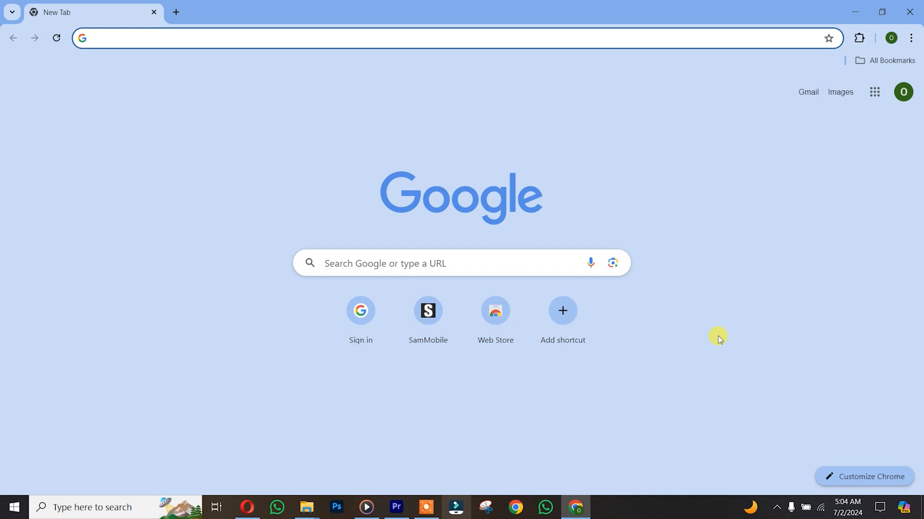
{"action": "mouse_move", "coordinate": [877, 249]}
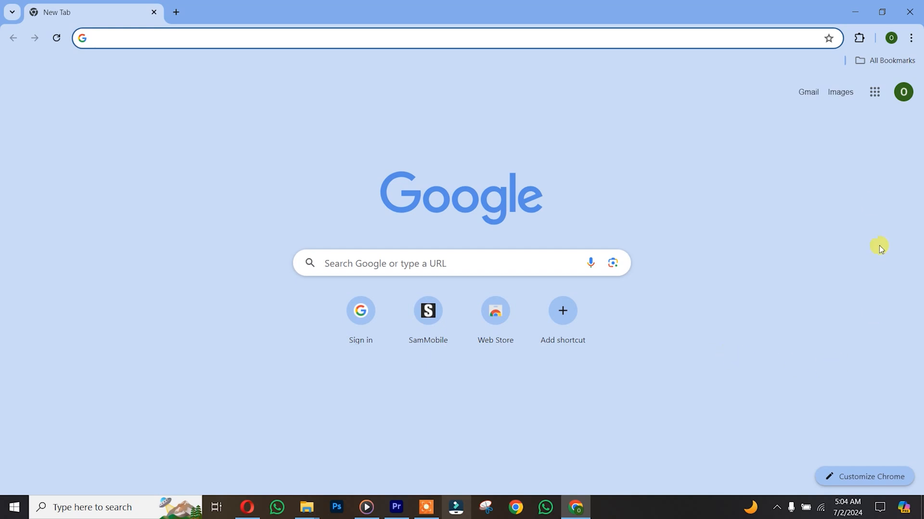
Show the signed-in account's profile panel from the Chrome toolbar avatar.
{"action": "left_click", "coordinate": [903, 93]}
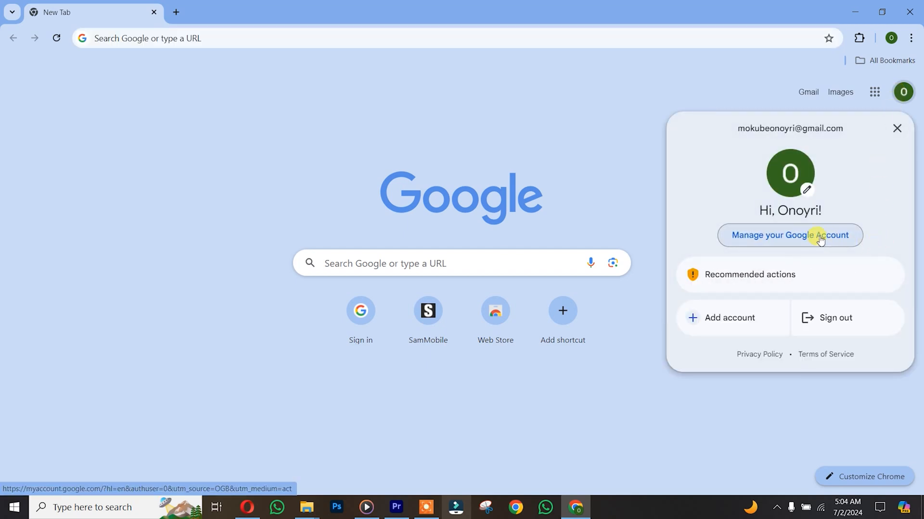
Go to Manage your Google Account, Data & privacy, and scroll to History settings.
{"action": "left_click", "coordinate": [790, 235]}
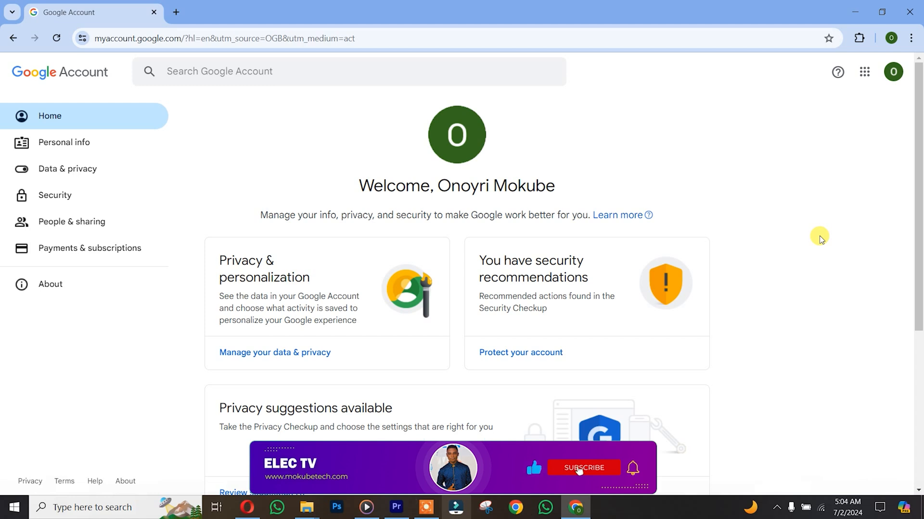
{"action": "left_click", "coordinate": [68, 169]}
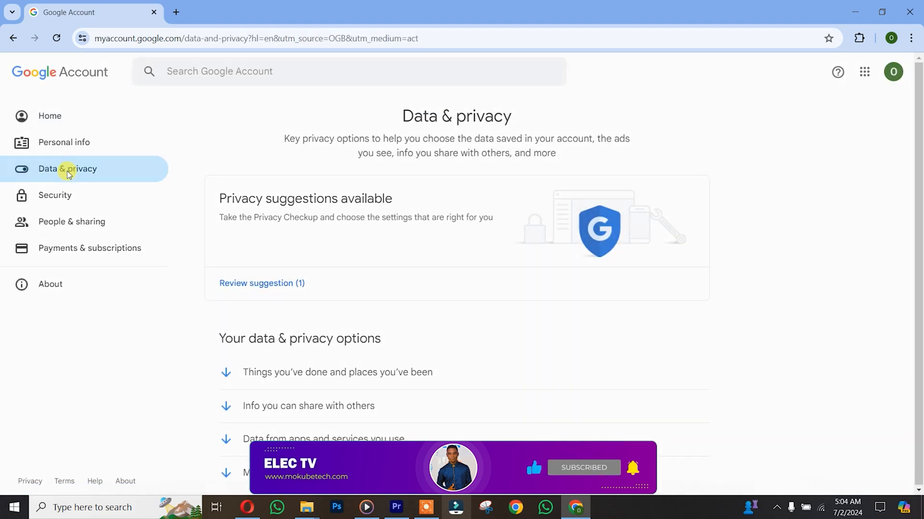
{"action": "scroll", "scroll_direction": "down", "scroll_amount": 3}
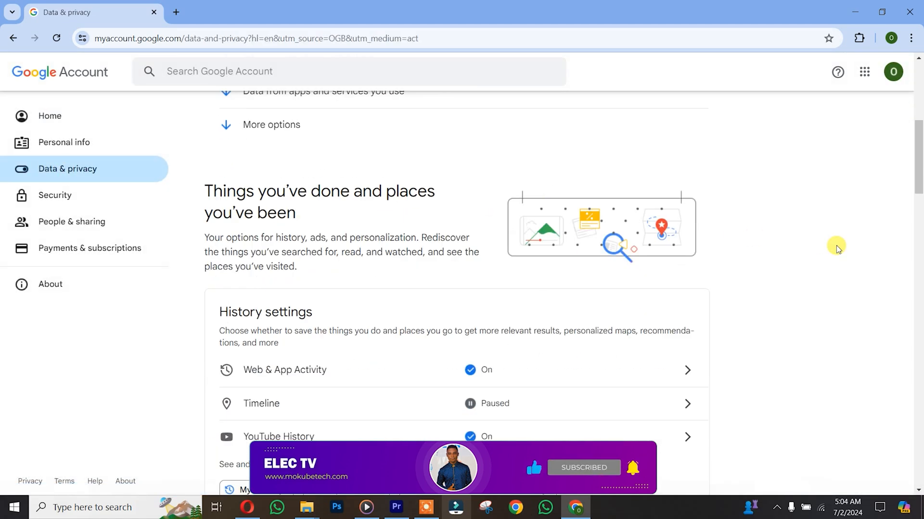
{"action": "scroll", "scroll_direction": "down", "scroll_amount": 3}
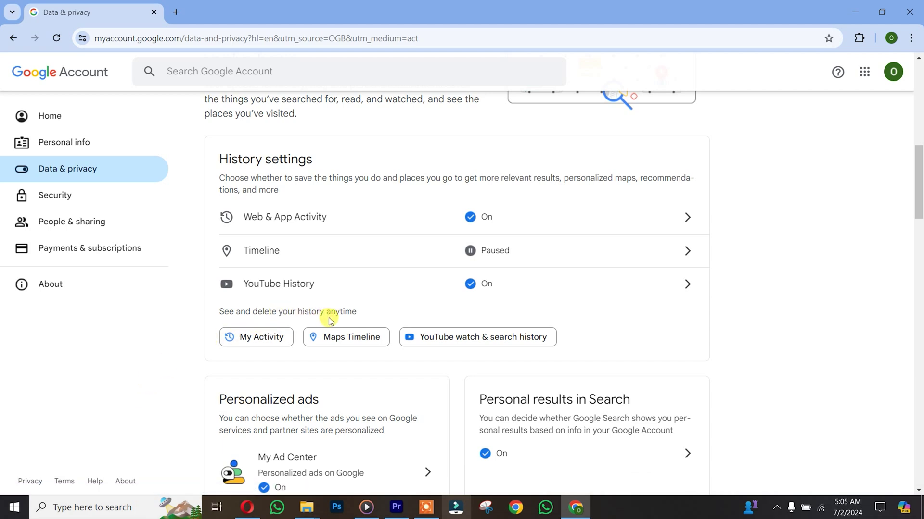
{"action": "mouse_move", "coordinate": [253, 341]}
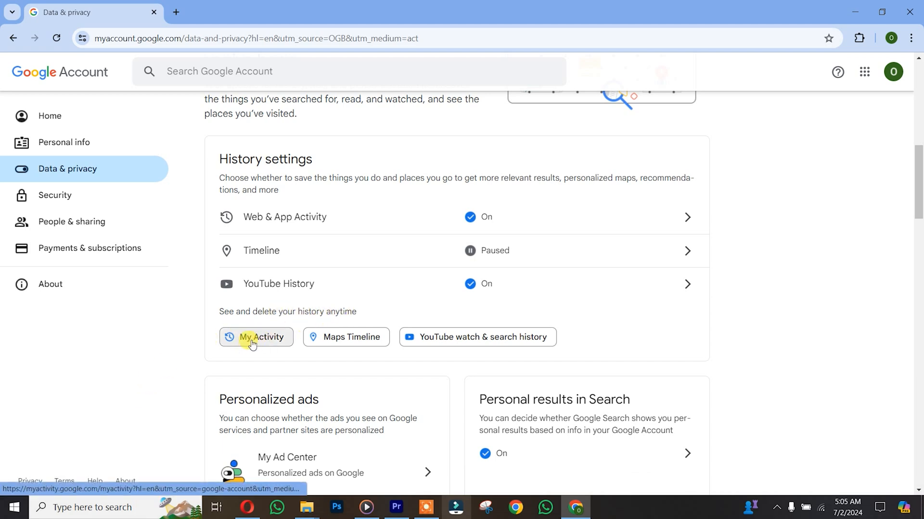
Enter My Activity and browse through the listed activity history.
{"action": "left_click", "coordinate": [256, 338]}
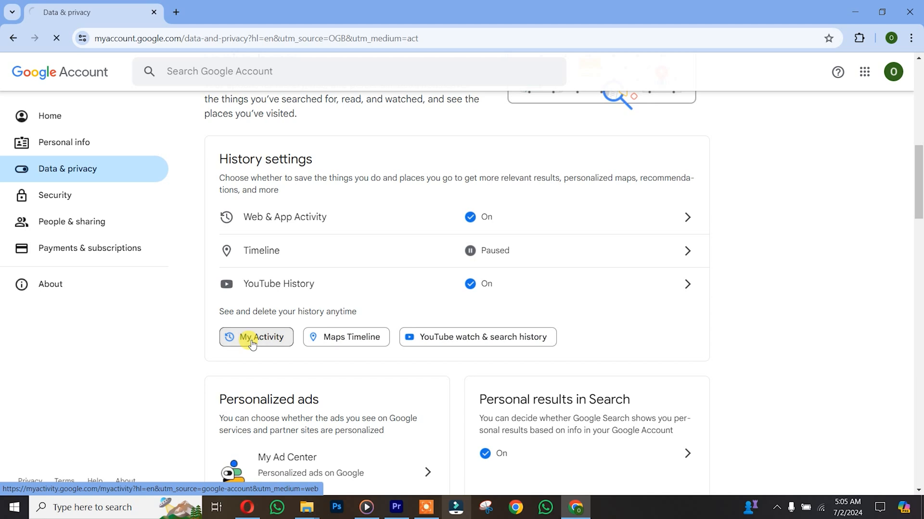
{"action": "left_click", "coordinate": [256, 338]}
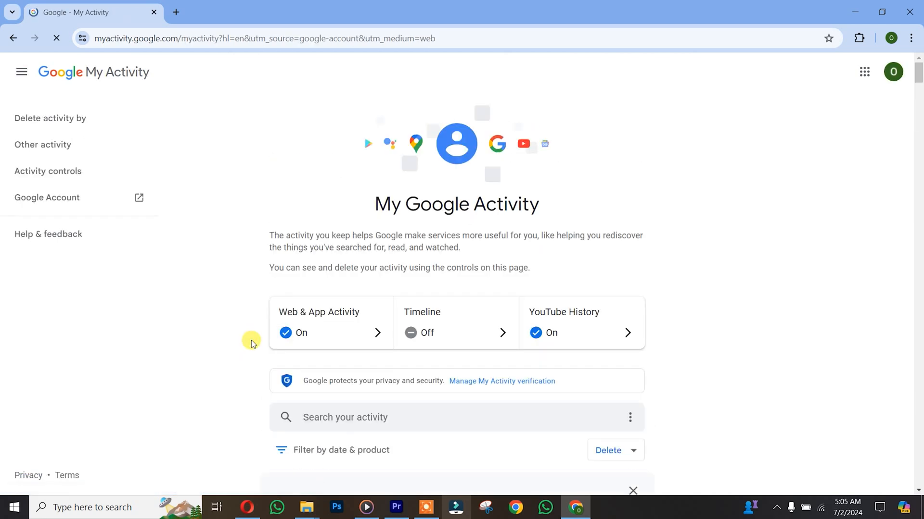
{"action": "scroll", "scroll_direction": "down", "scroll_amount": 3}
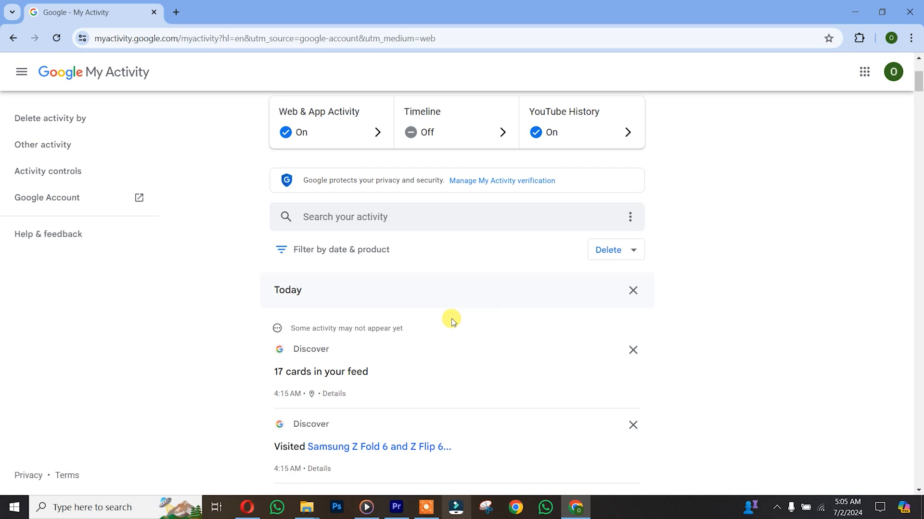
{"action": "scroll", "scroll_direction": "down", "scroll_amount": 3}
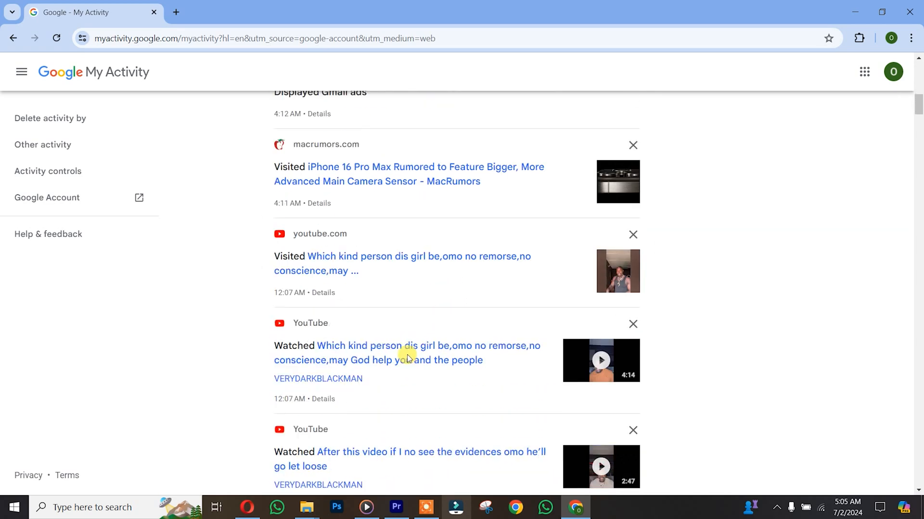
{"action": "scroll", "scroll_direction": "down", "scroll_amount": 3}
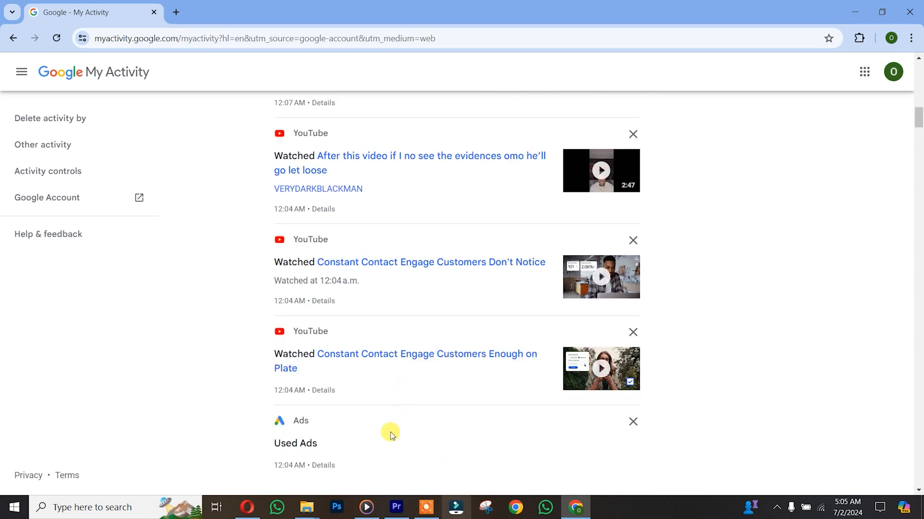
{"action": "scroll", "scroll_direction": "down", "scroll_amount": 3}
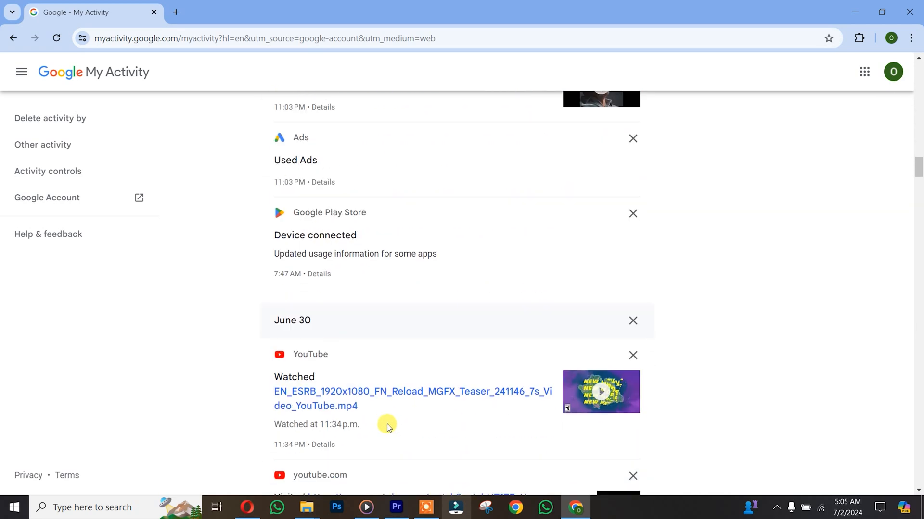
{"action": "scroll", "scroll_direction": "up", "scroll_amount": 3}
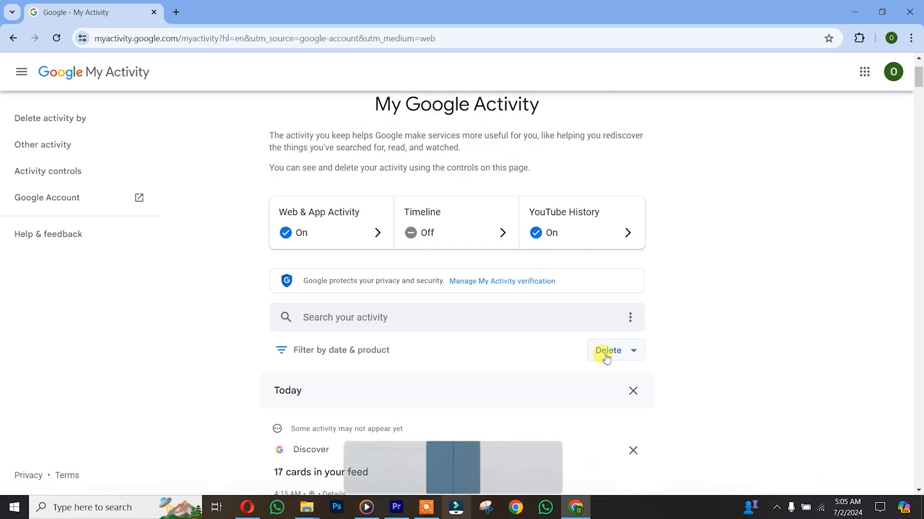
Bring up the Delete Activity time-range choices from the Delete dropdown.
{"action": "left_click", "coordinate": [608, 350]}
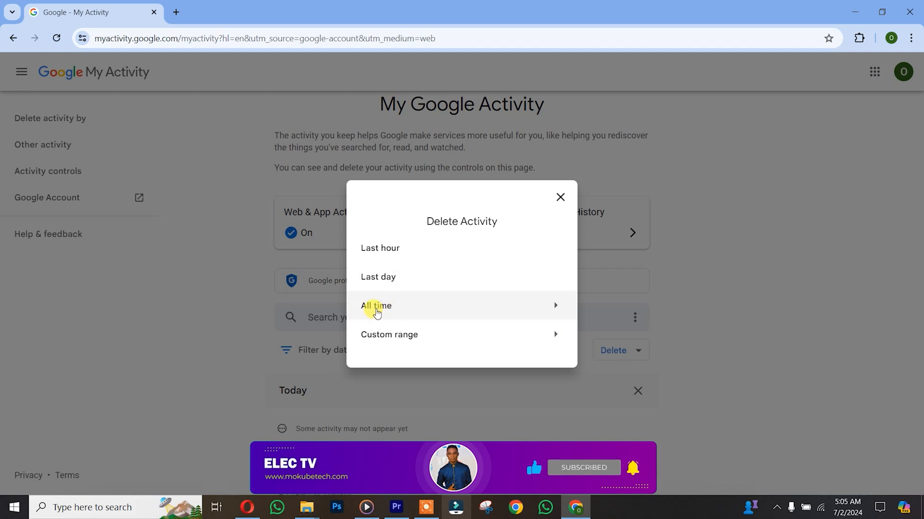
Choose All time, confirm all 11 products are ticked, and proceed with Next.
{"action": "left_click", "coordinate": [375, 306]}
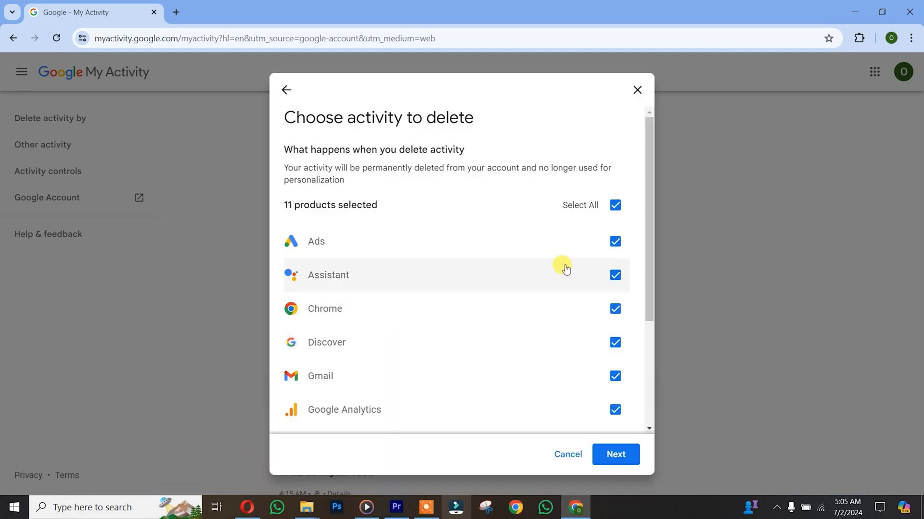
{"action": "scroll", "scroll_direction": "down", "scroll_amount": 3}
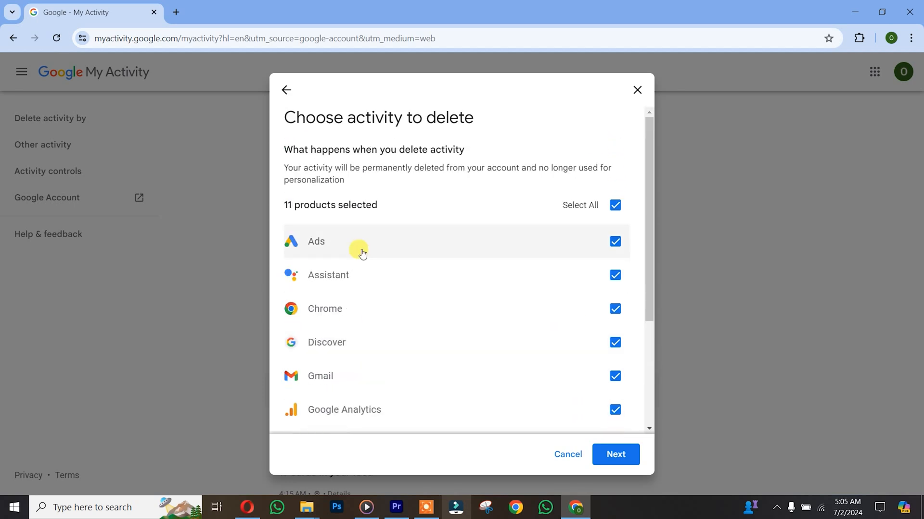
{"action": "scroll", "scroll_direction": "down", "scroll_amount": 3}
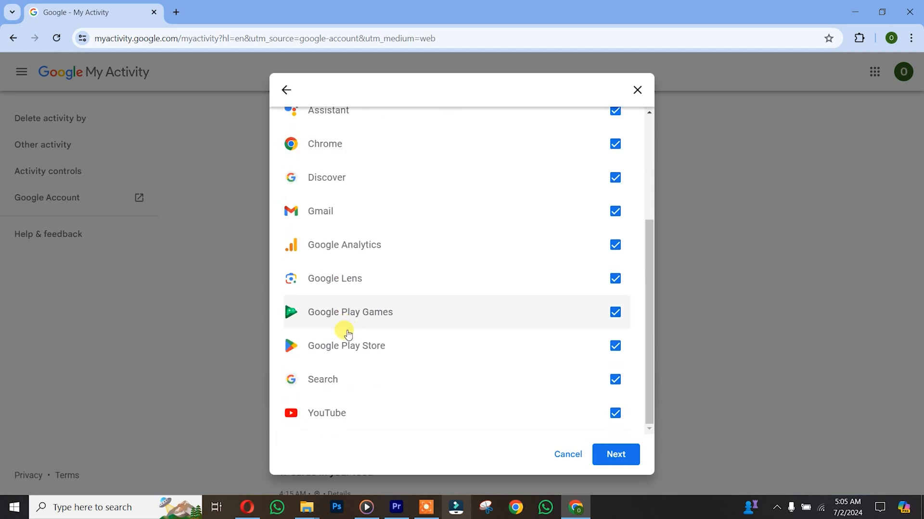
{"action": "left_click", "coordinate": [616, 454]}
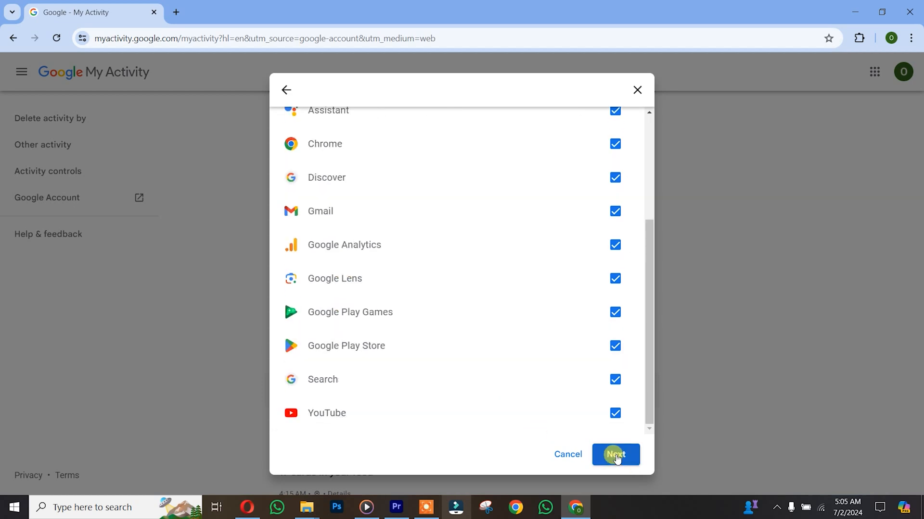
Confirm Delete so 'Deletion complete' appears for all-time activity across all products.
{"action": "left_click", "coordinate": [616, 455]}
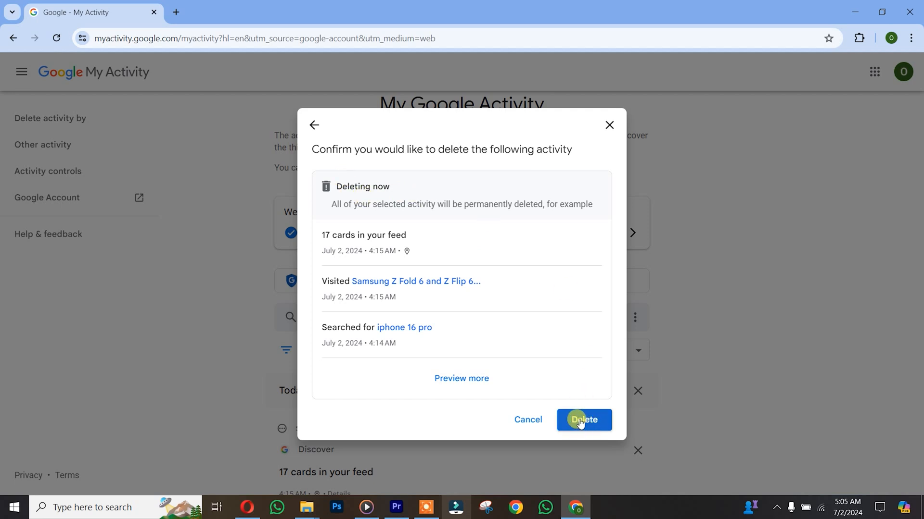
{"action": "left_click", "coordinate": [584, 420]}
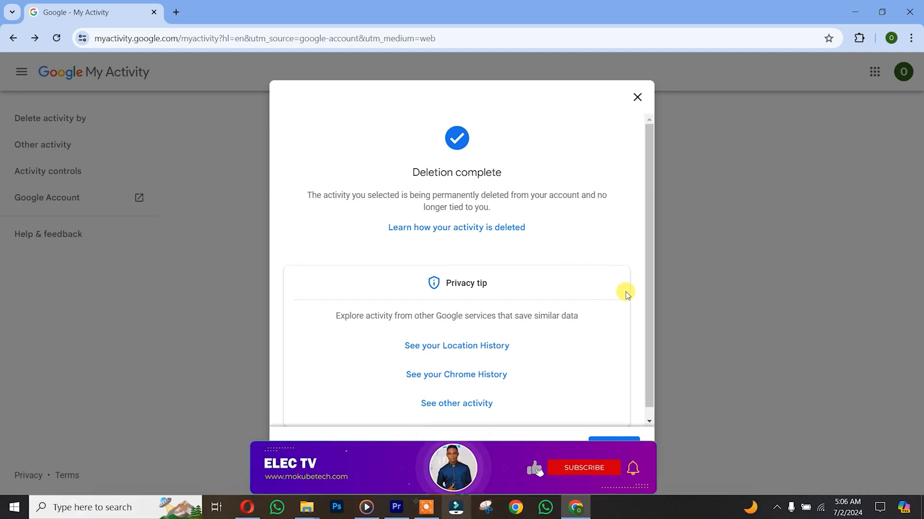
{"action": "left_click", "coordinate": [583, 468]}
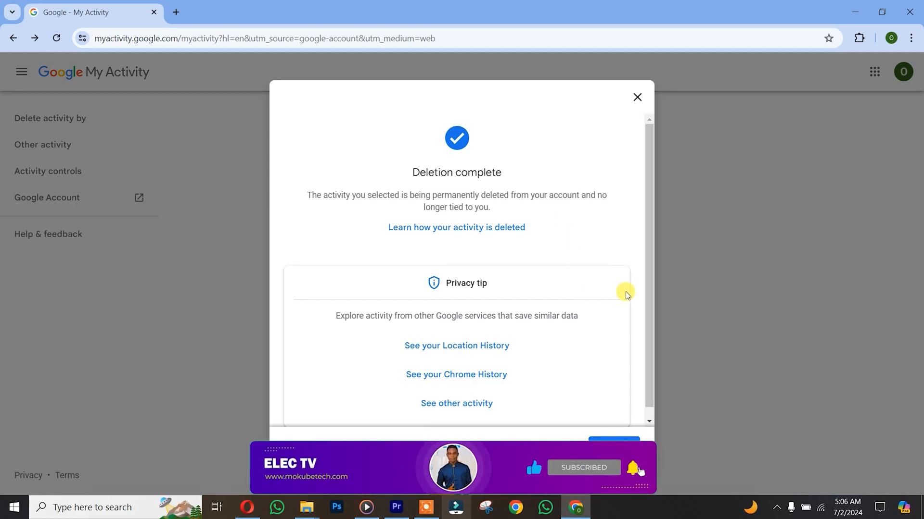